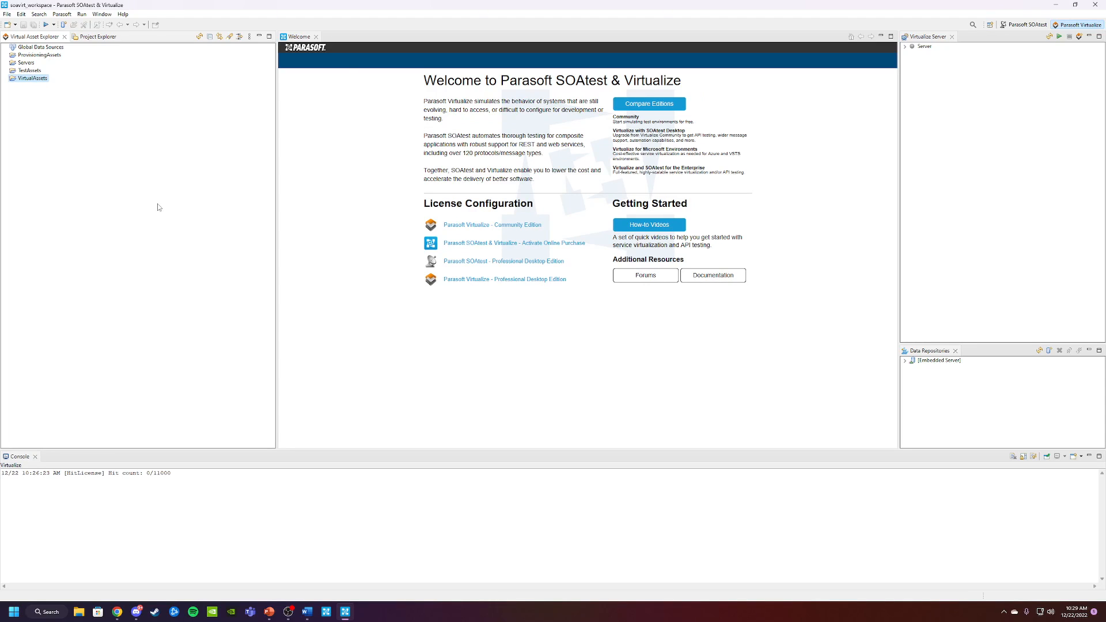
{"action": "mouse_move", "coordinate": [149, 171]}
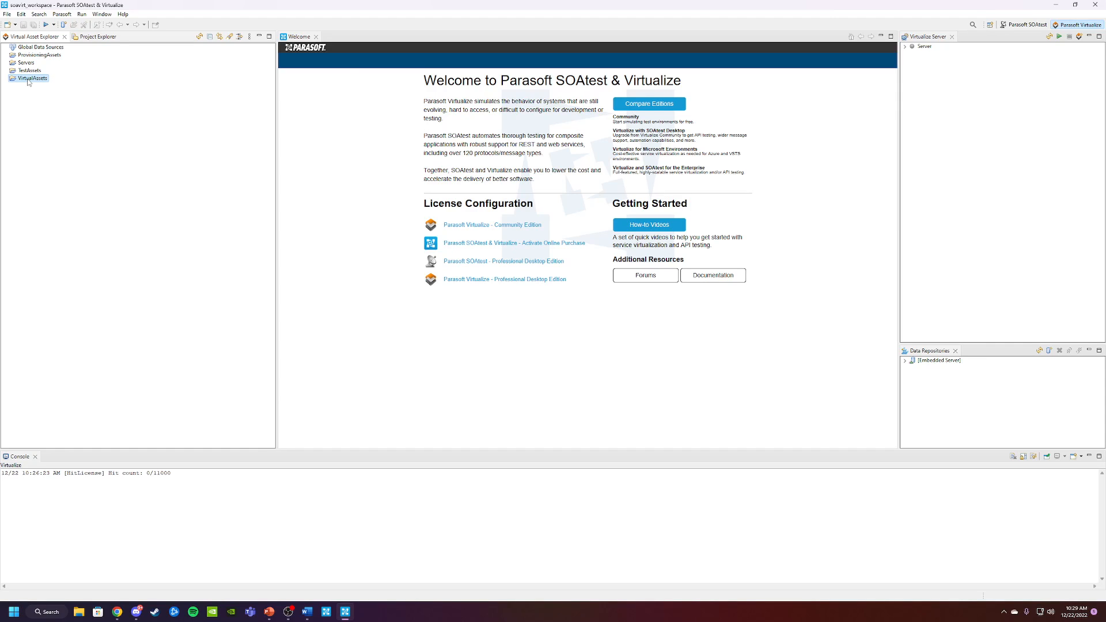
Begin a new Virtual Asset (.pva) file in VirtualAssets and name it HelloWorld
{"action": "right_click", "coordinate": [32, 77]}
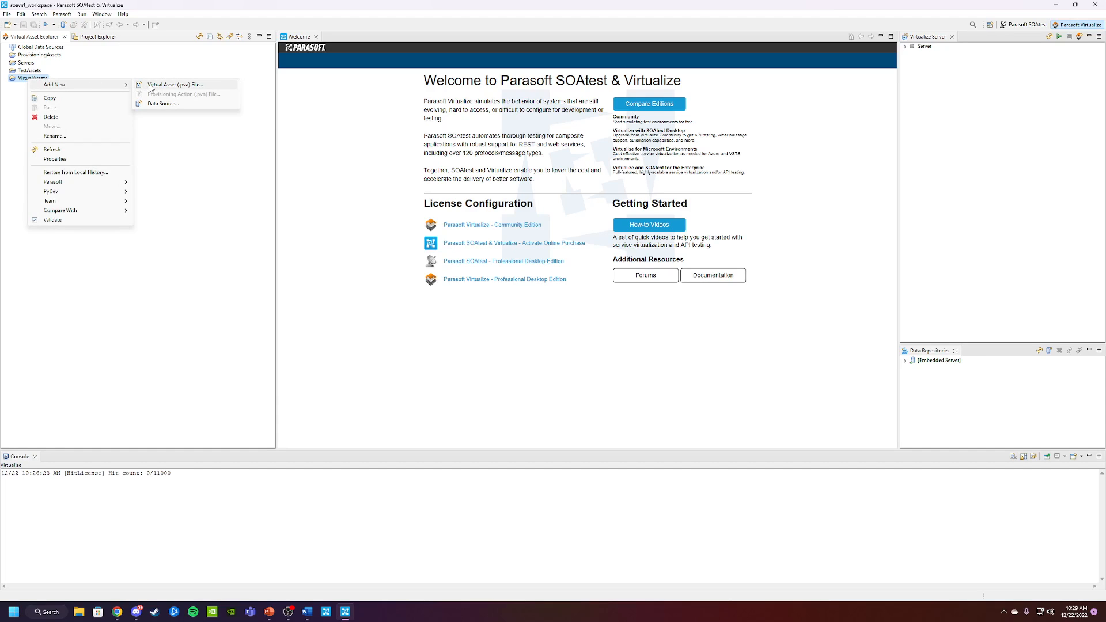
{"action": "left_click", "coordinate": [173, 84]}
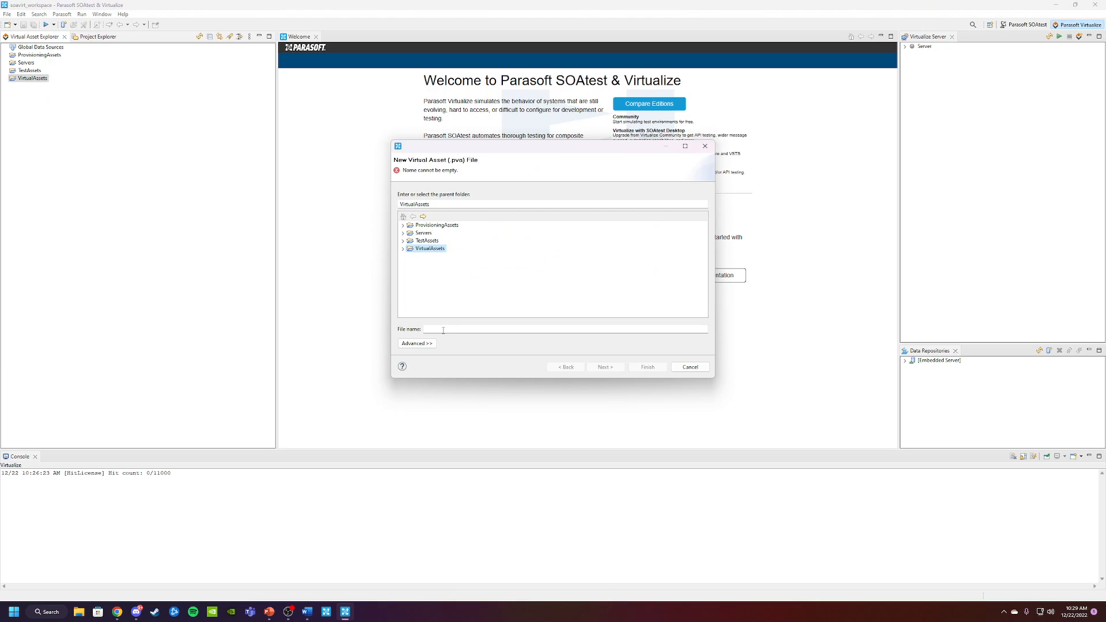
{"action": "type", "text": "Hell"}
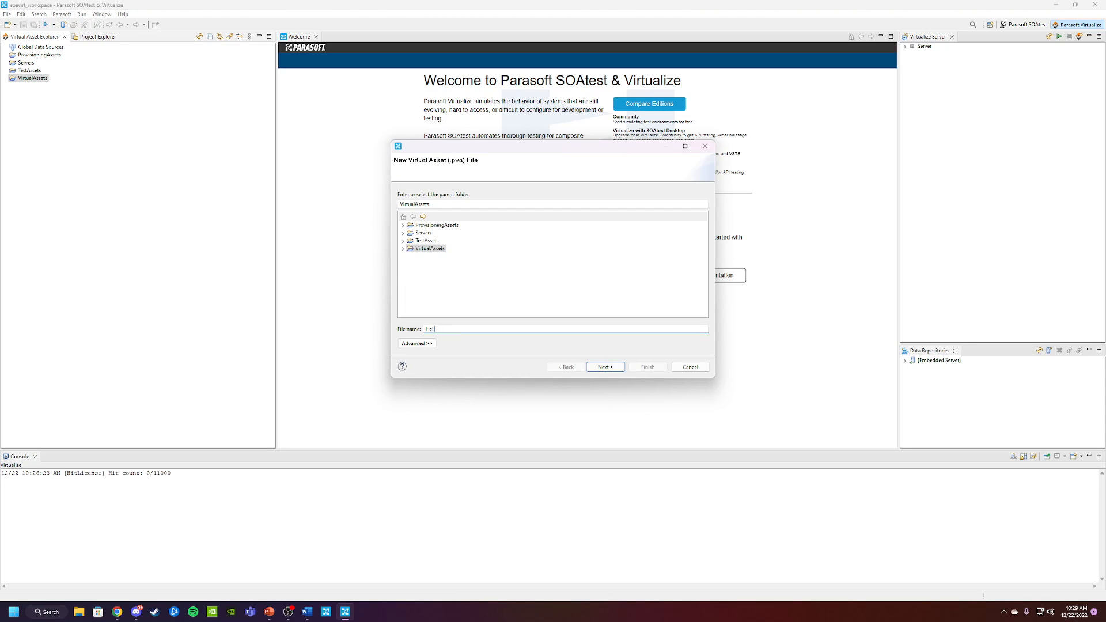
{"action": "type", "text": "loWo"}
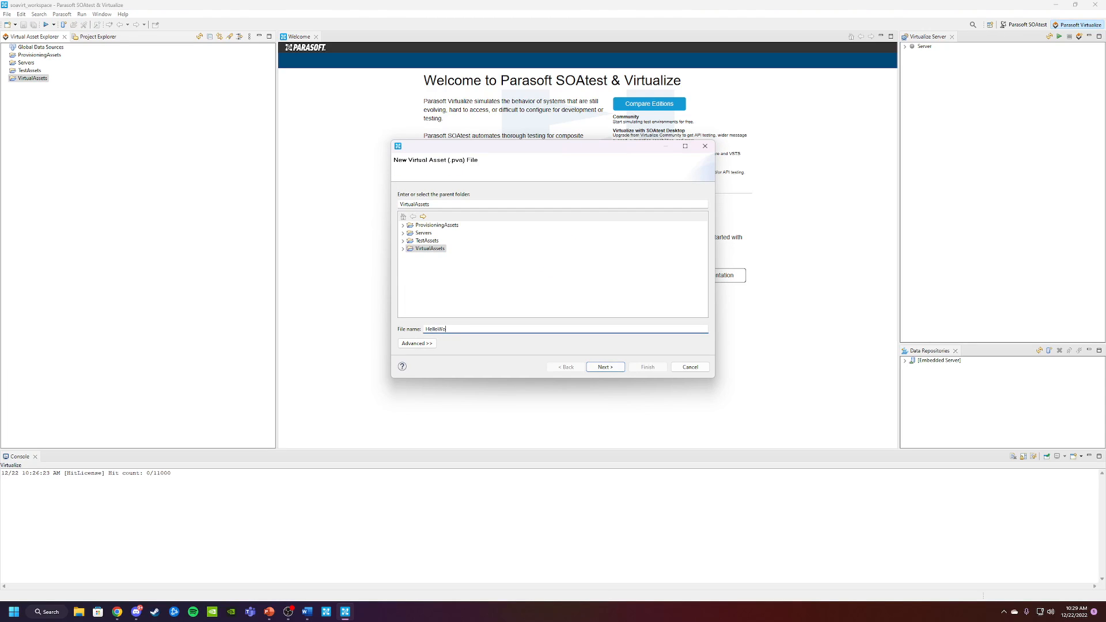
{"action": "type", "text": "rld"}
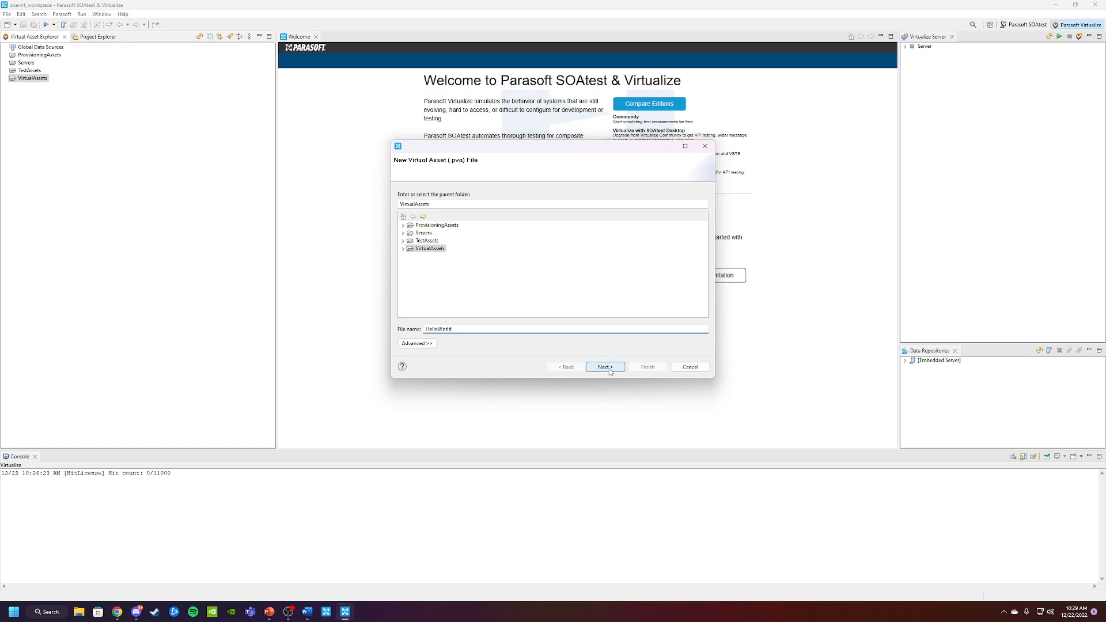
Browse REST and SOA suite types, keep Empty selected, and finish creating HelloWorld.pva
{"action": "left_click", "coordinate": [604, 366]}
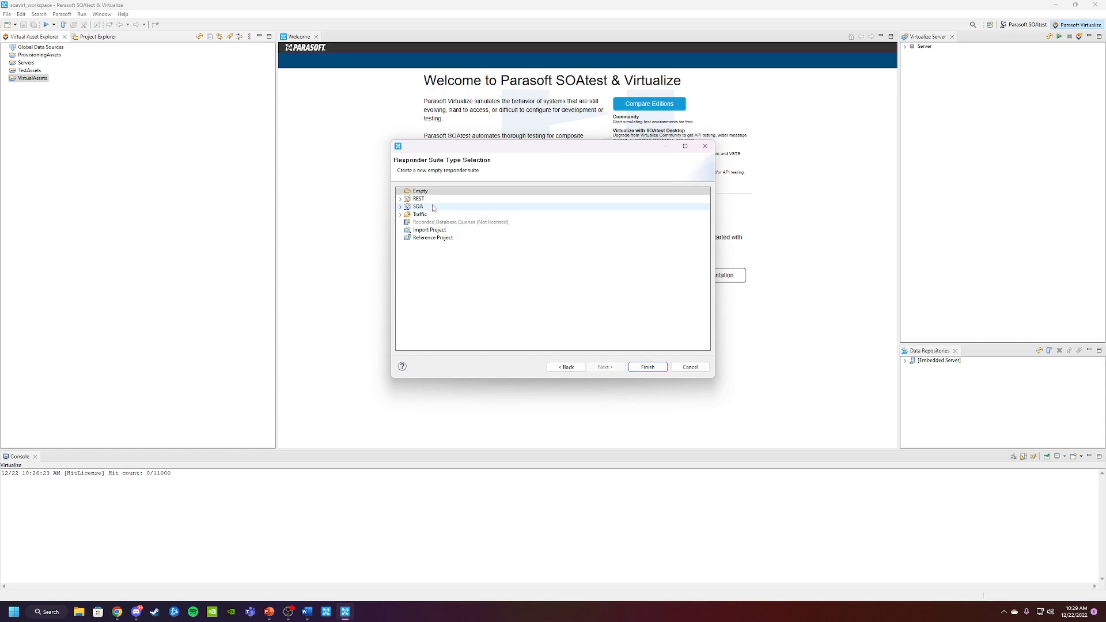
{"action": "left_click", "coordinate": [399, 198]}
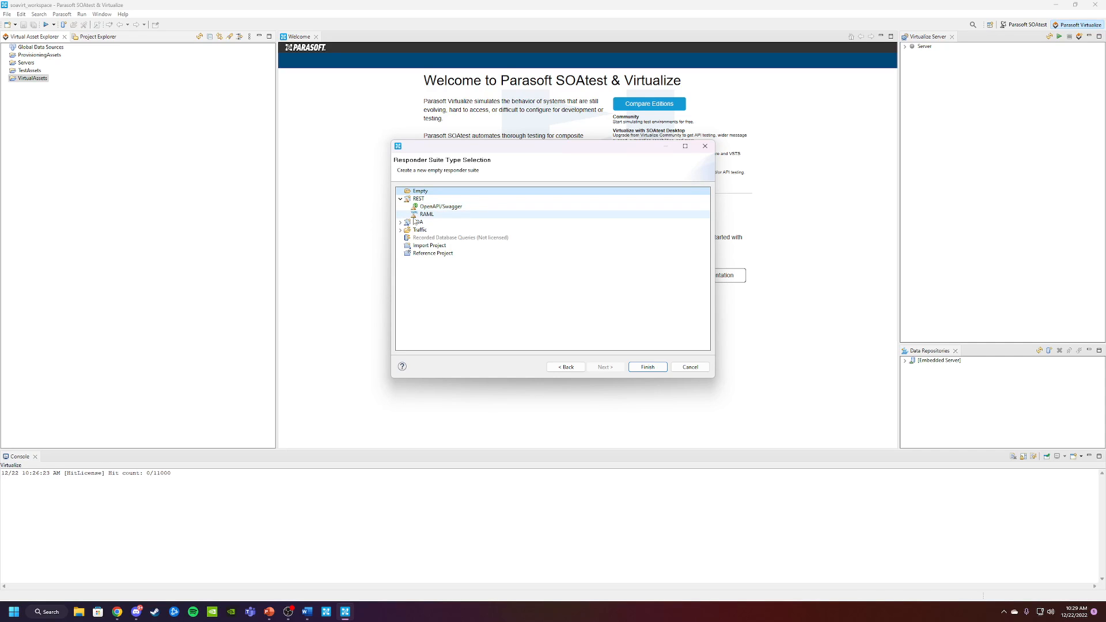
{"action": "left_click", "coordinate": [400, 223]}
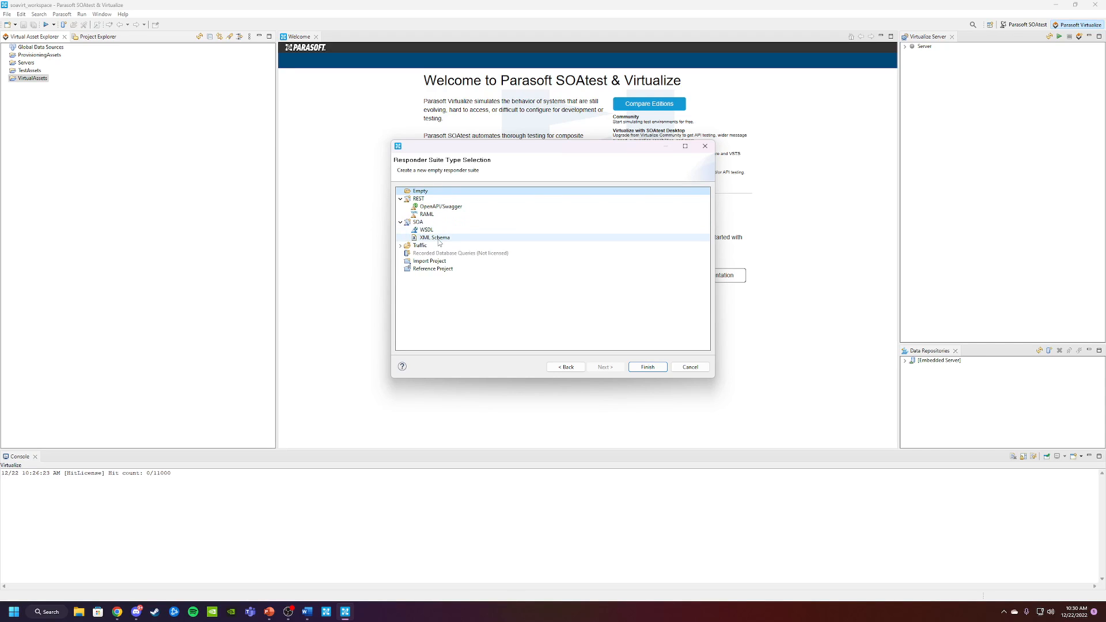
{"action": "mouse_move", "coordinate": [438, 243]}
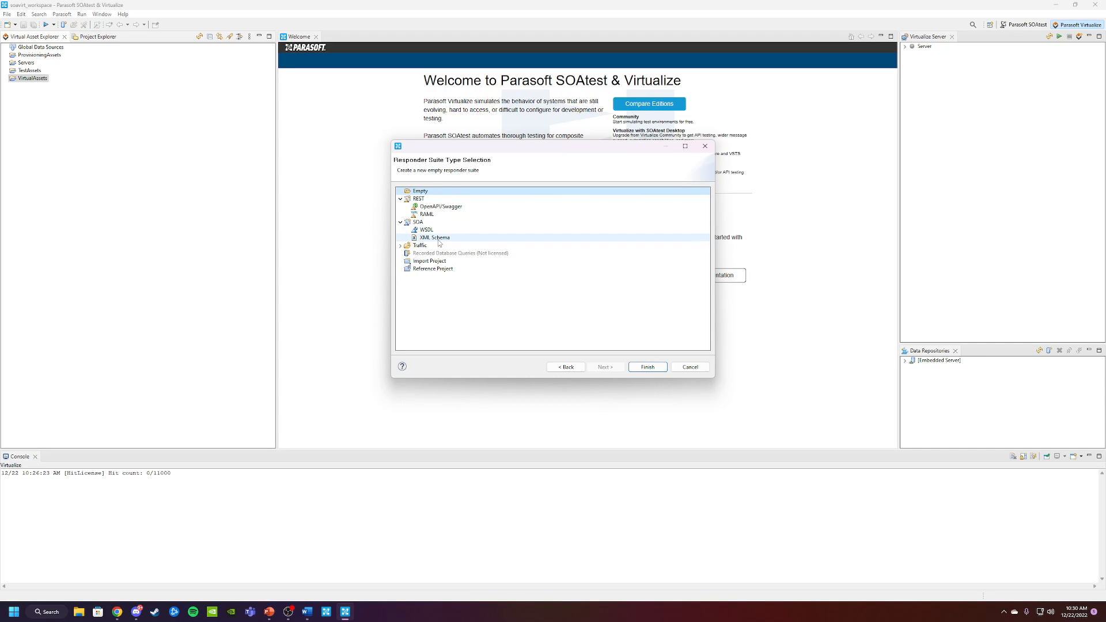
{"action": "left_click", "coordinate": [460, 253]}
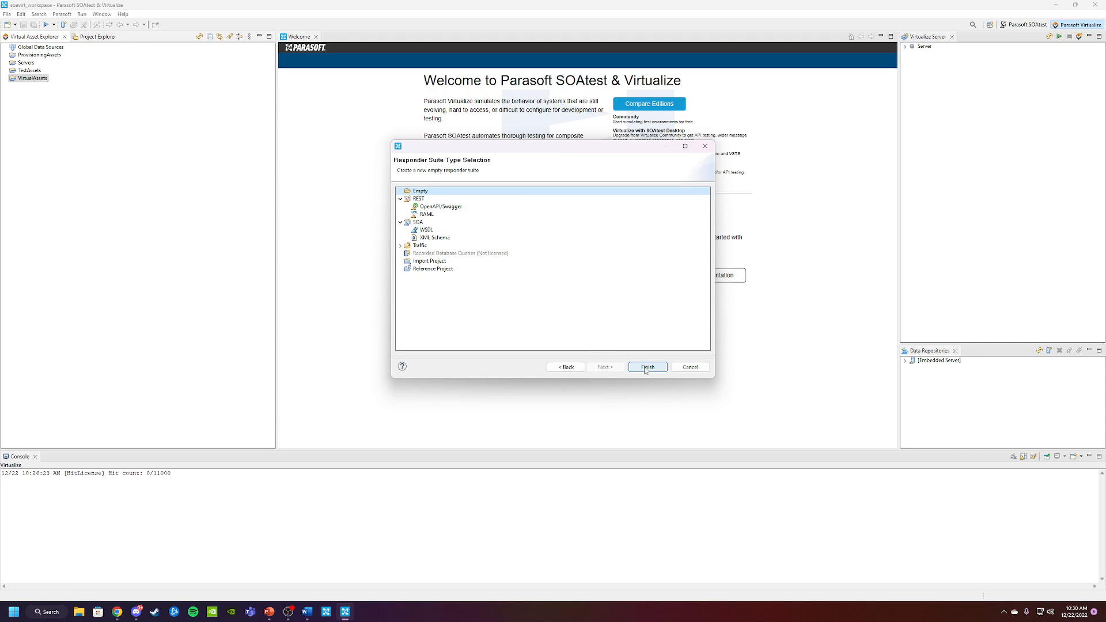
{"action": "left_click", "coordinate": [646, 366]}
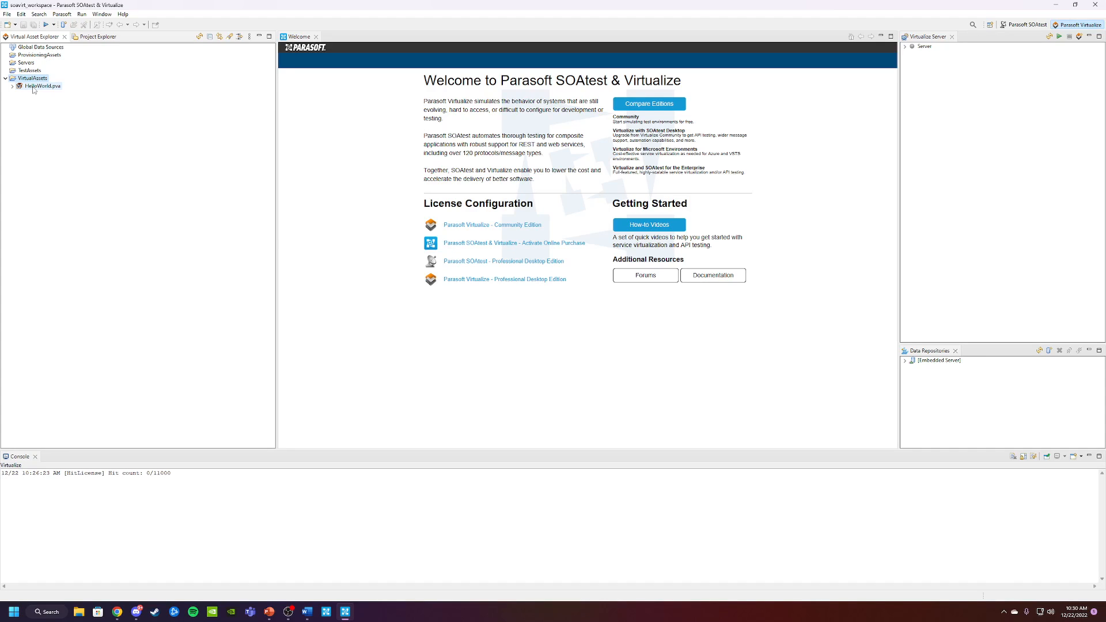
Expand HelloWorld.pva, select its Responder Suite and bring up the Add Responder wizard
{"action": "left_click", "coordinate": [17, 86]}
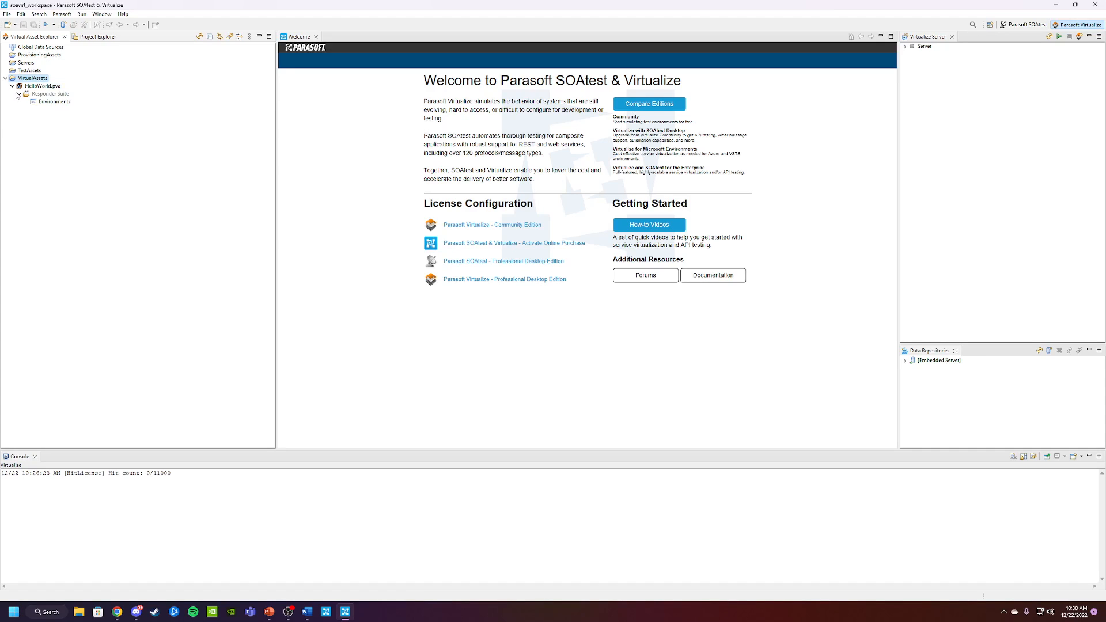
{"action": "left_click", "coordinate": [51, 93]}
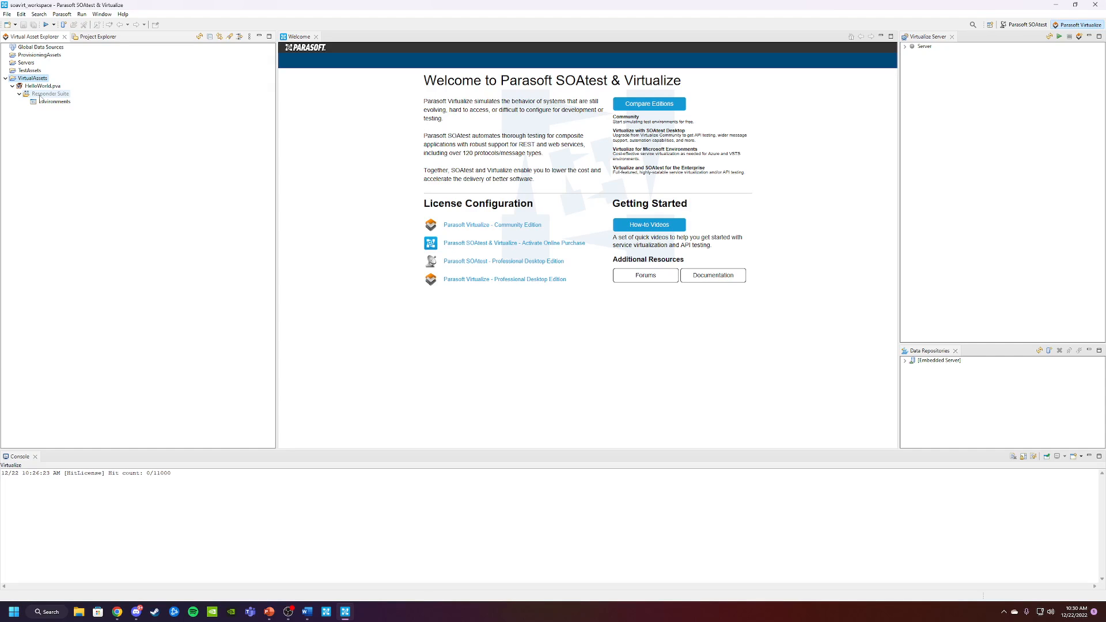
{"action": "left_click", "coordinate": [55, 101]}
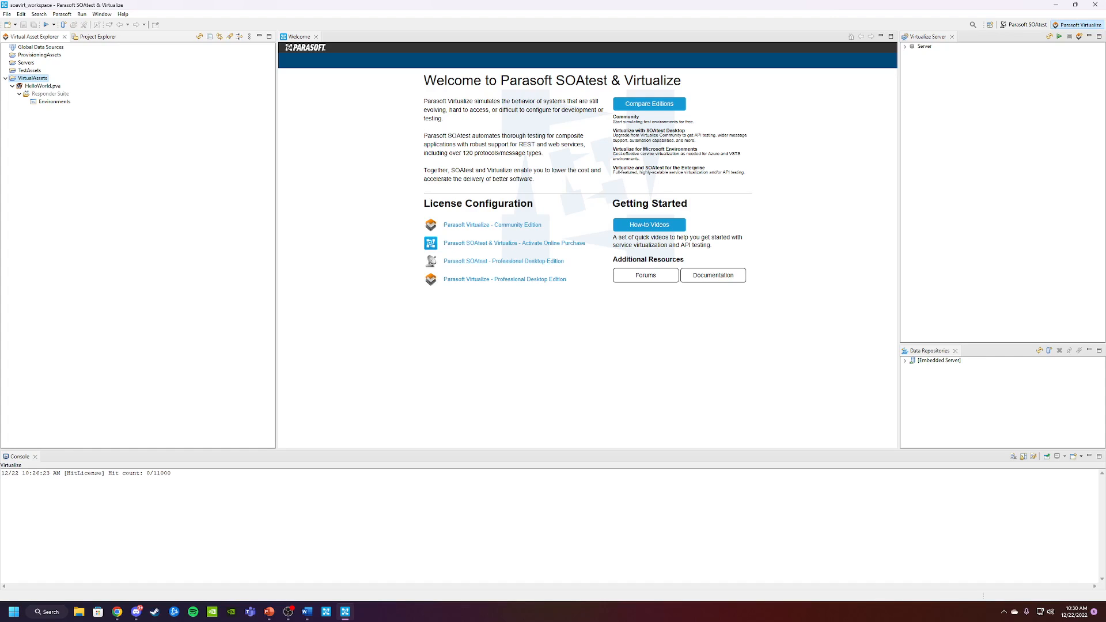
{"action": "left_click", "coordinate": [49, 94]}
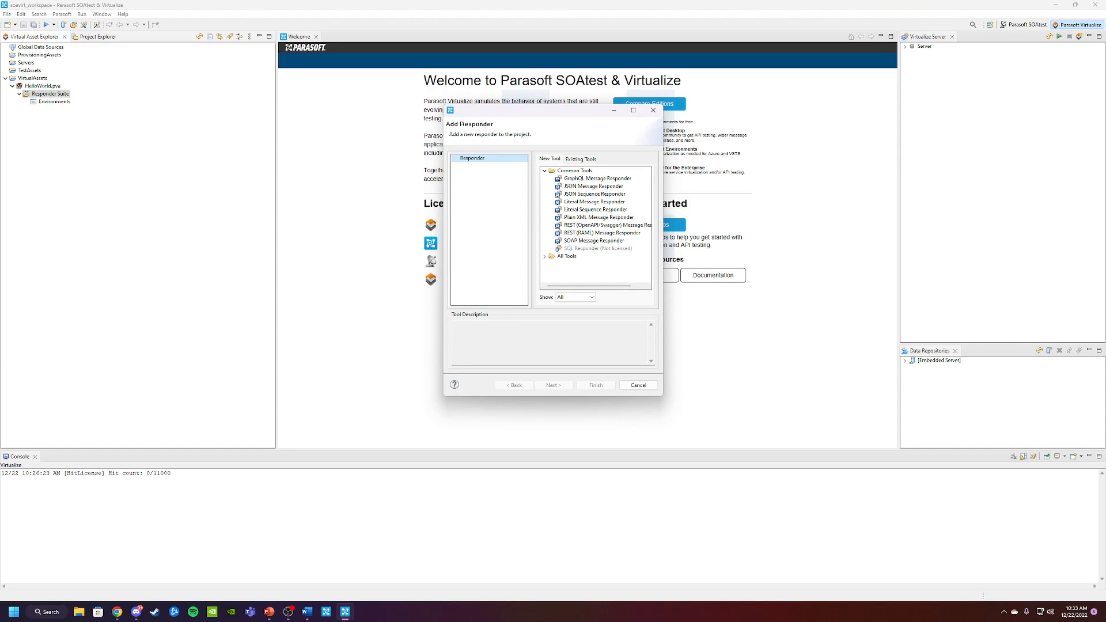
Add a JSON Message Responder from Common Tools and select its response root object
{"action": "left_click", "coordinate": [594, 185]}
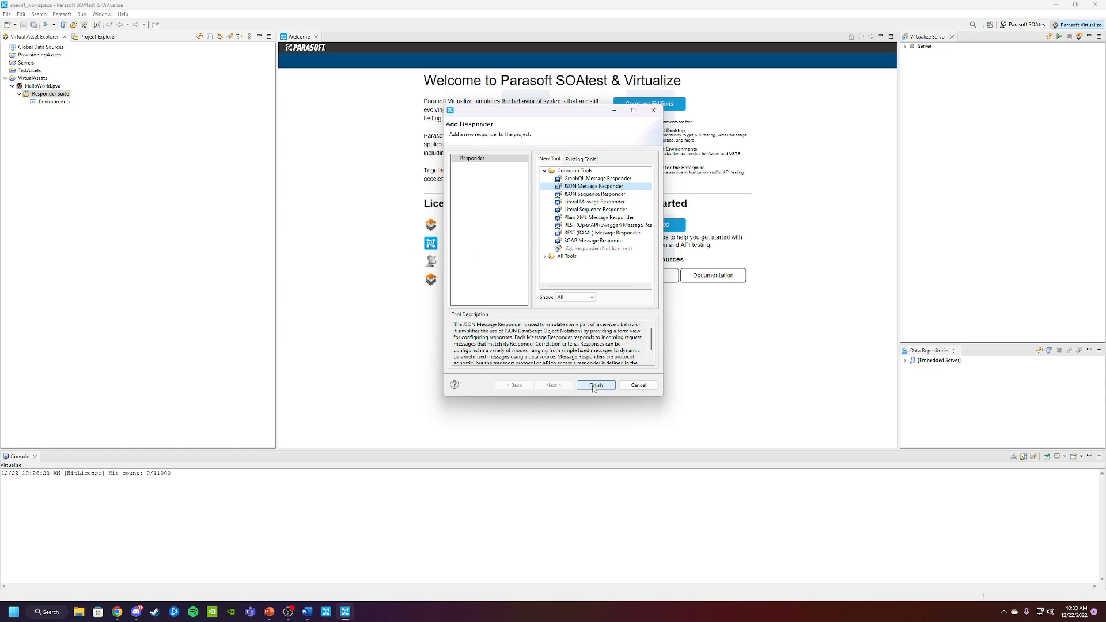
{"action": "left_click", "coordinate": [594, 385]}
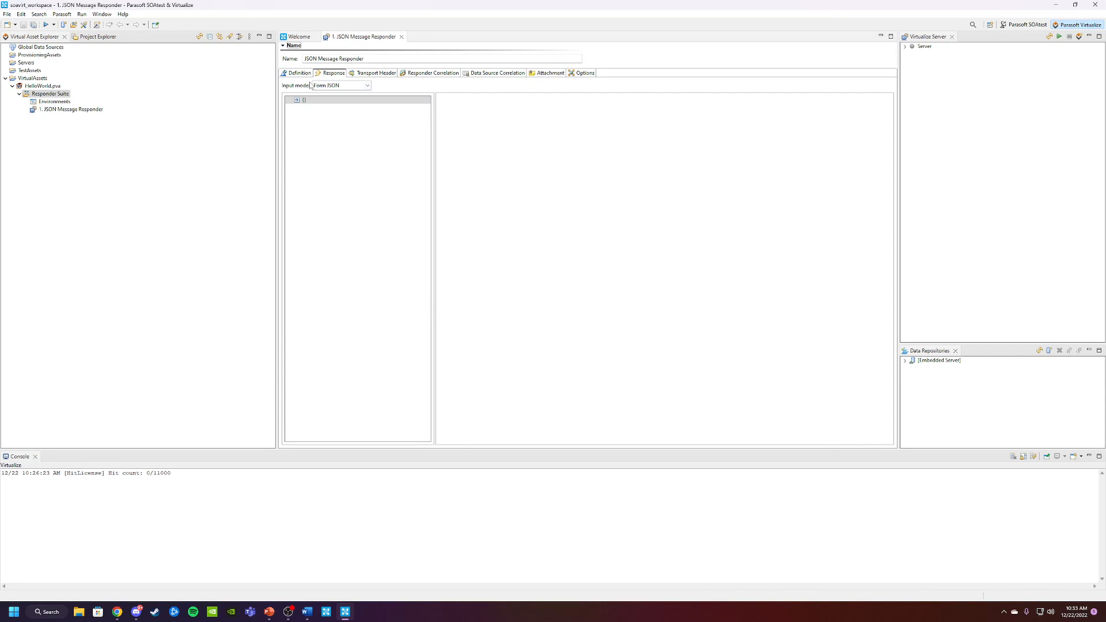
{"action": "left_click", "coordinate": [304, 99]}
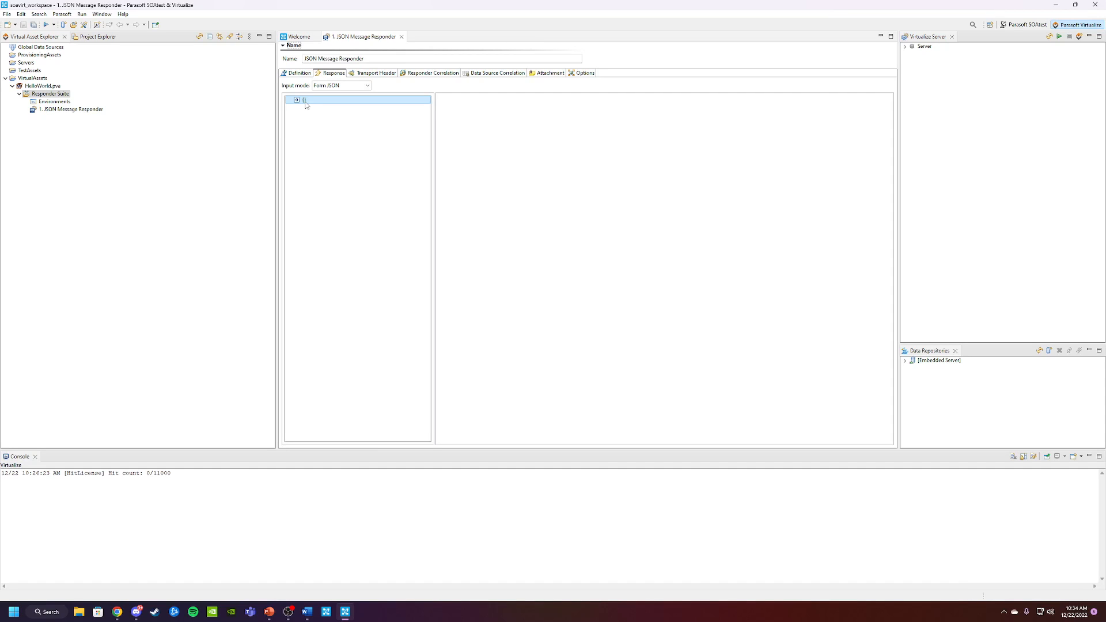
Insert a string element named HelloWorld under the JSON response's root object
{"action": "right_click", "coordinate": [302, 99]}
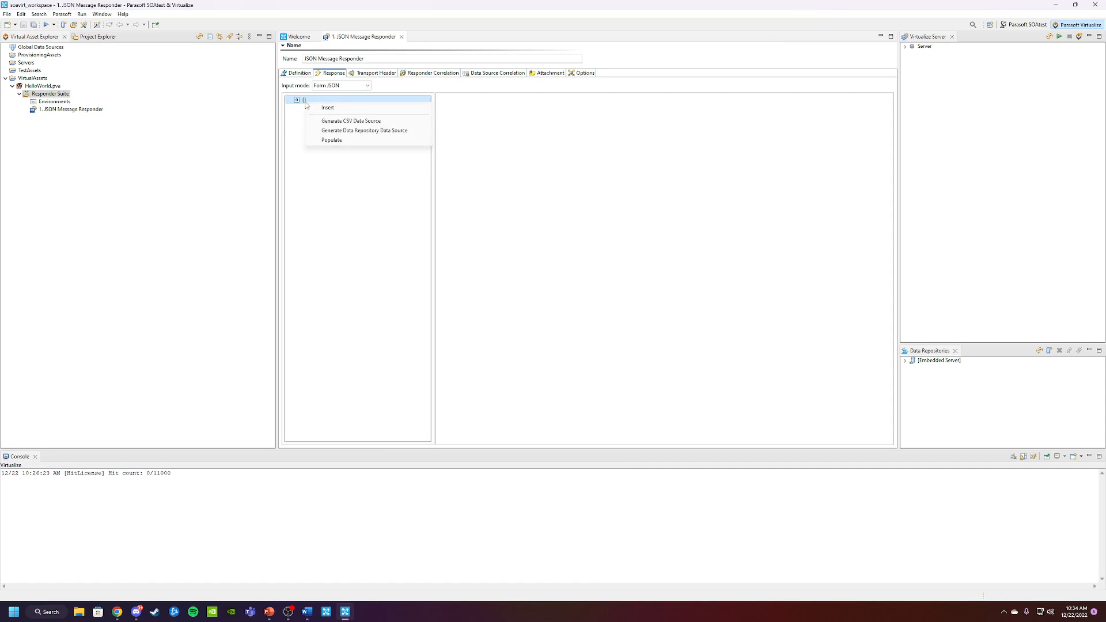
{"action": "left_click", "coordinate": [327, 108]}
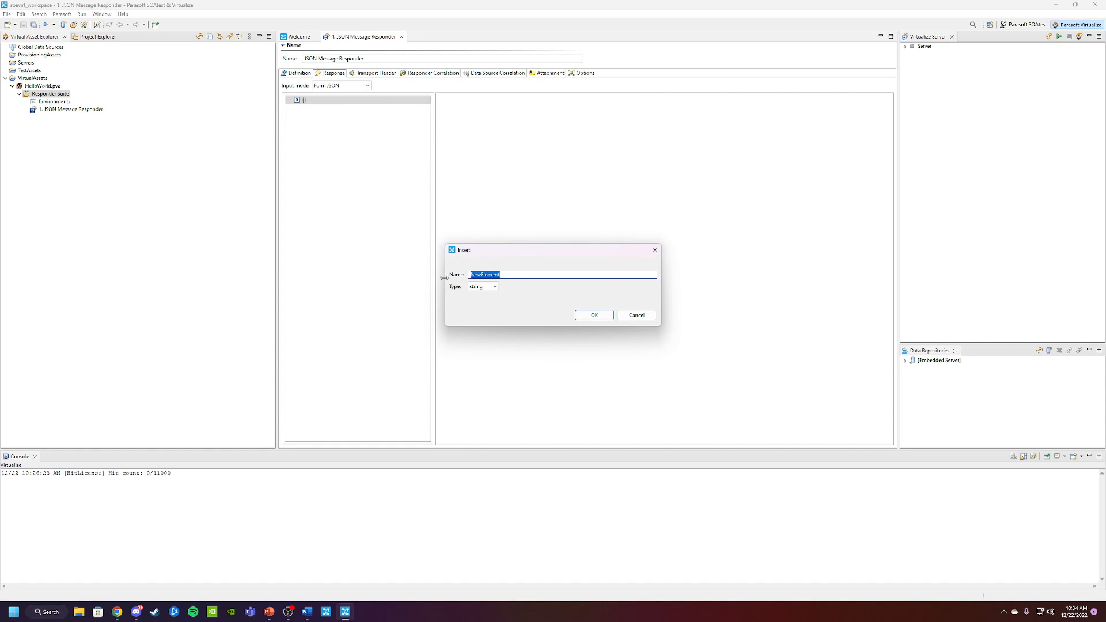
{"action": "type", "text": "He"}
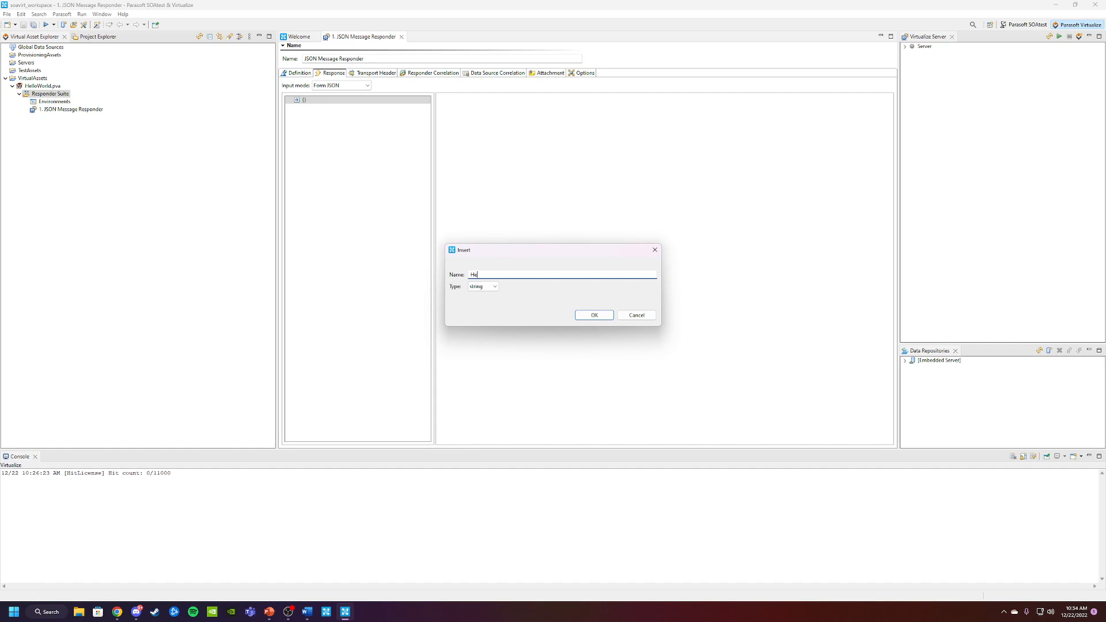
{"action": "type", "text": "llo"}
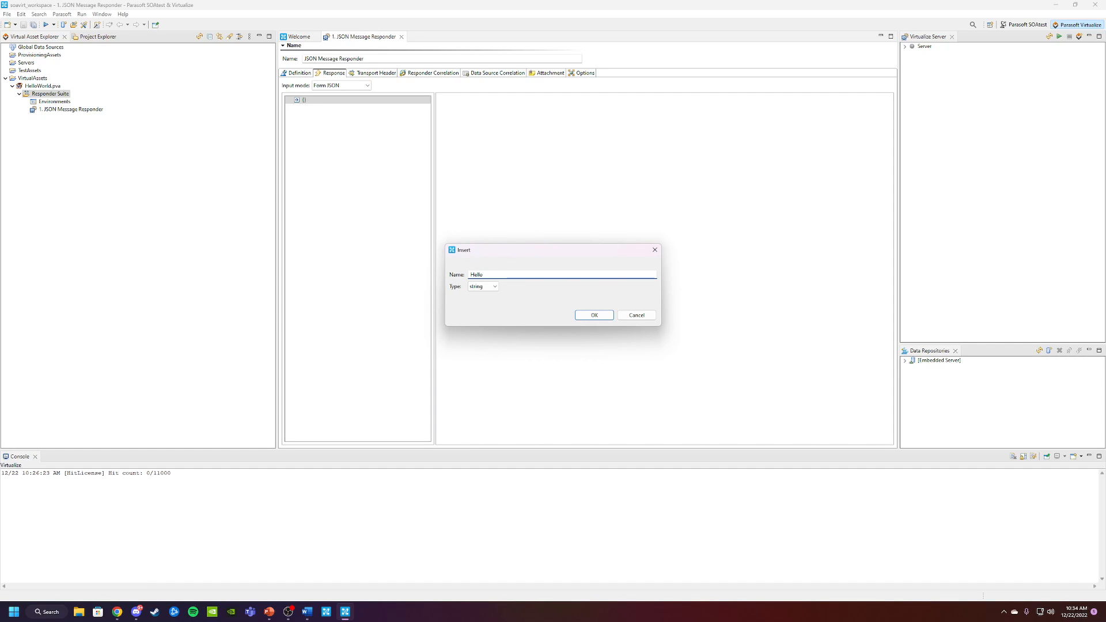
{"action": "type", "text": "World"}
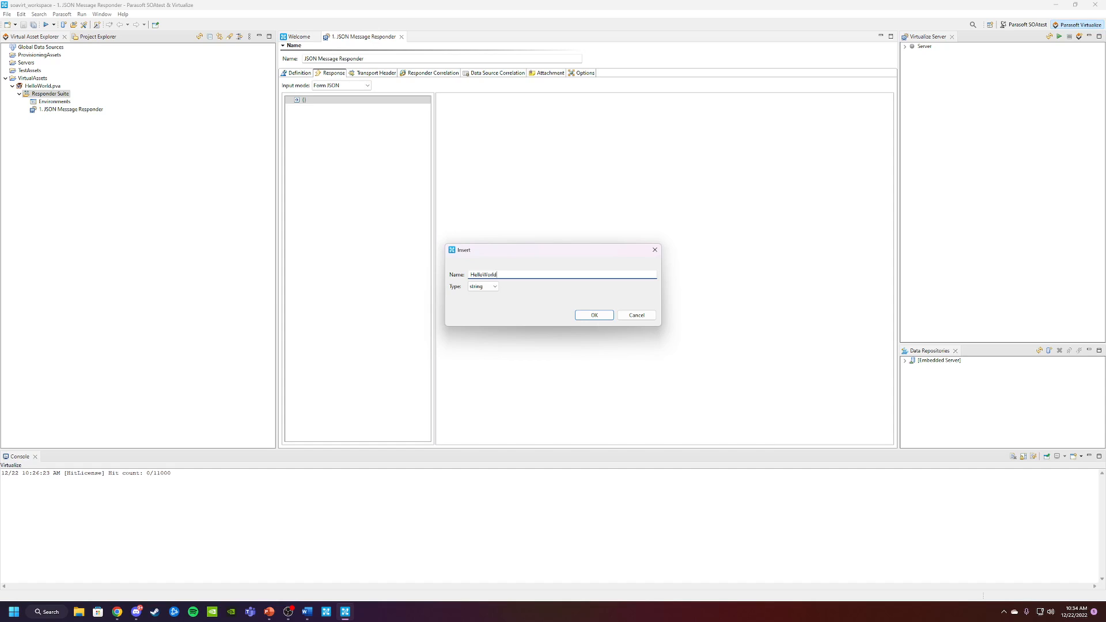
{"action": "mouse_move", "coordinate": [503, 300]}
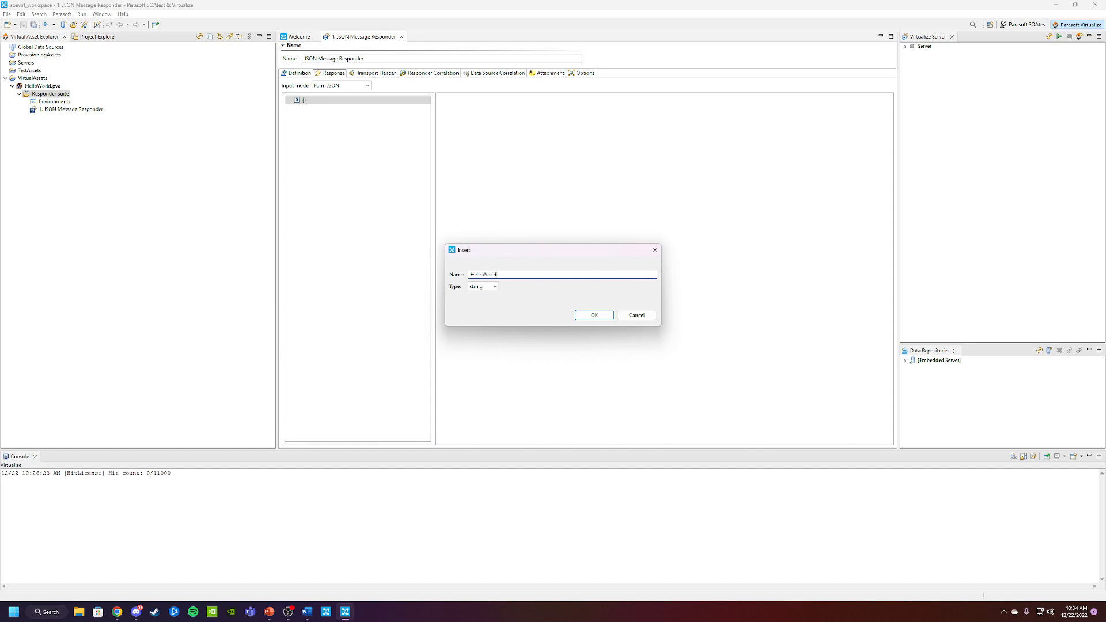
{"action": "mouse_move", "coordinate": [528, 299]}
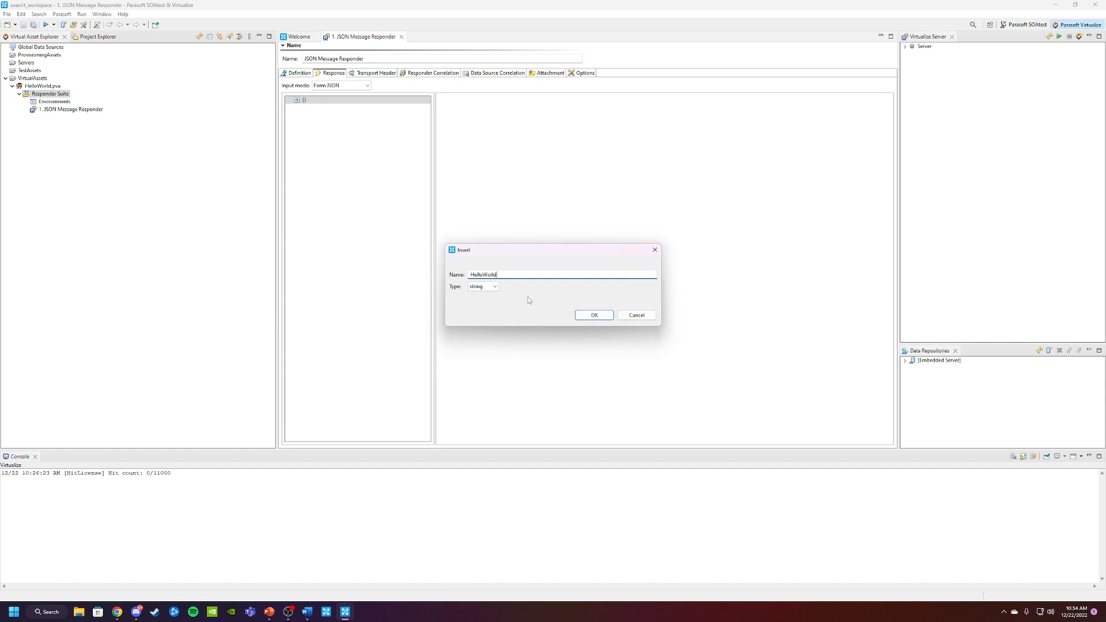
{"action": "left_click", "coordinate": [593, 315]}
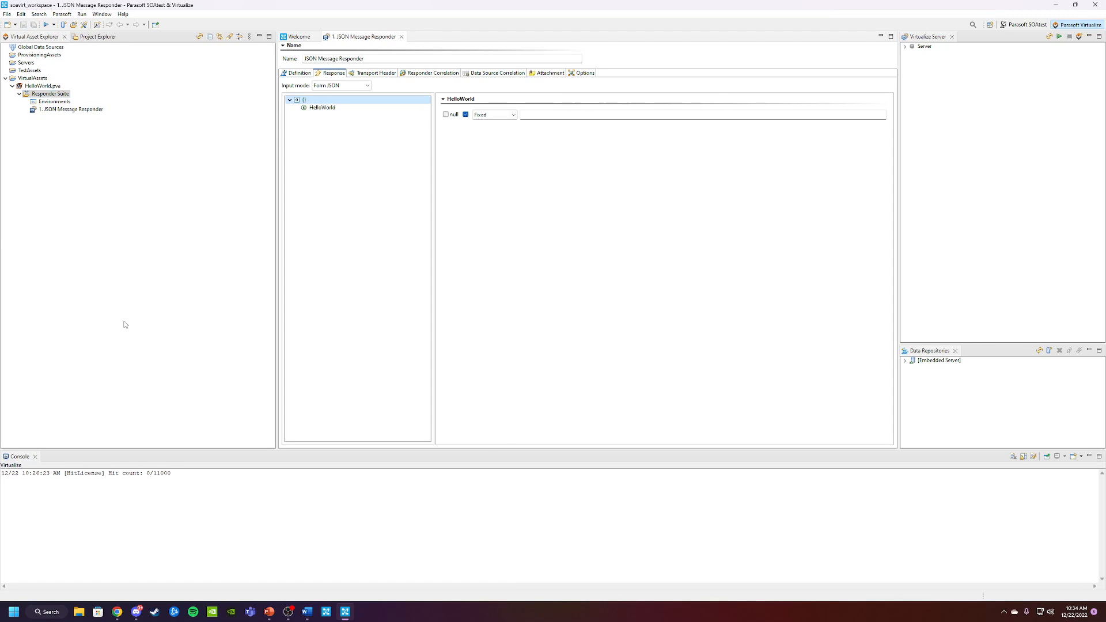
{"action": "mouse_move", "coordinate": [214, 296]}
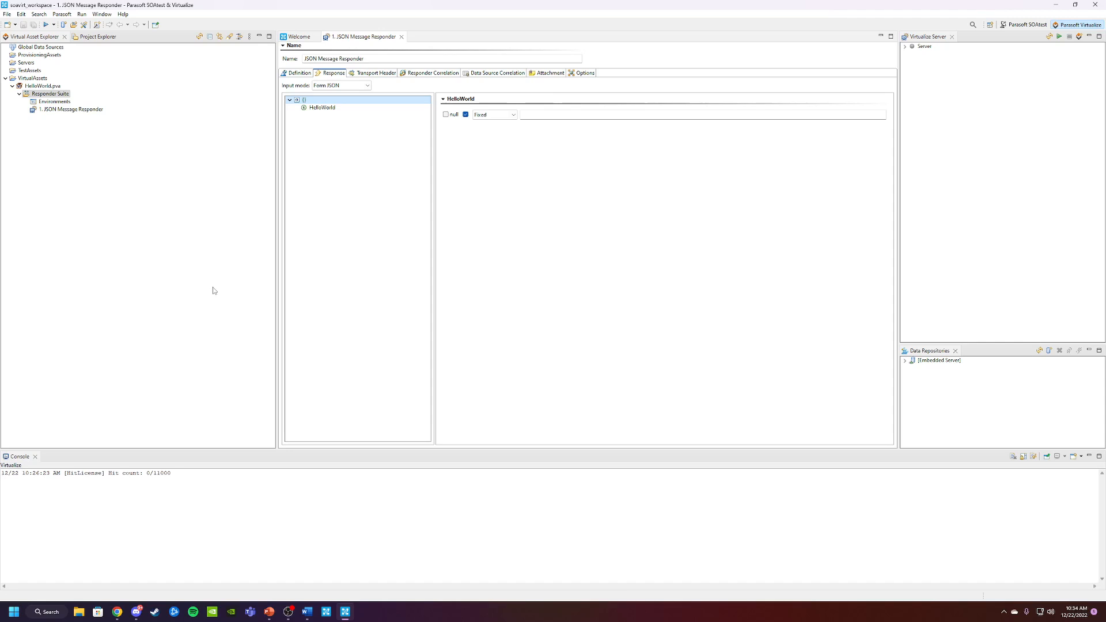
{"action": "mouse_move", "coordinate": [788, 187]}
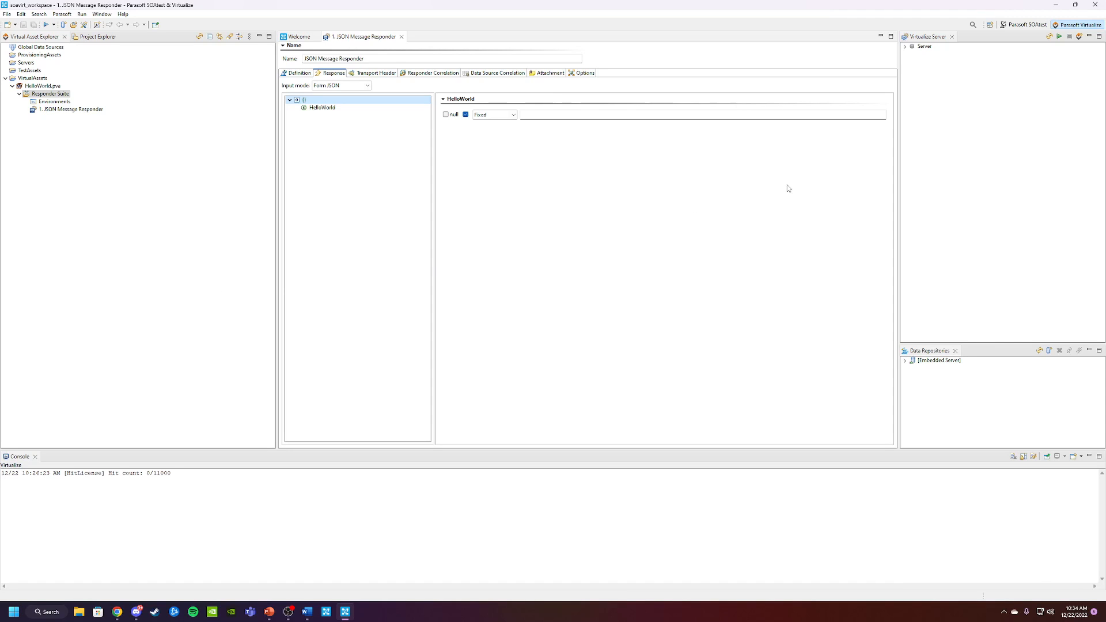
{"action": "left_click", "coordinate": [922, 46]}
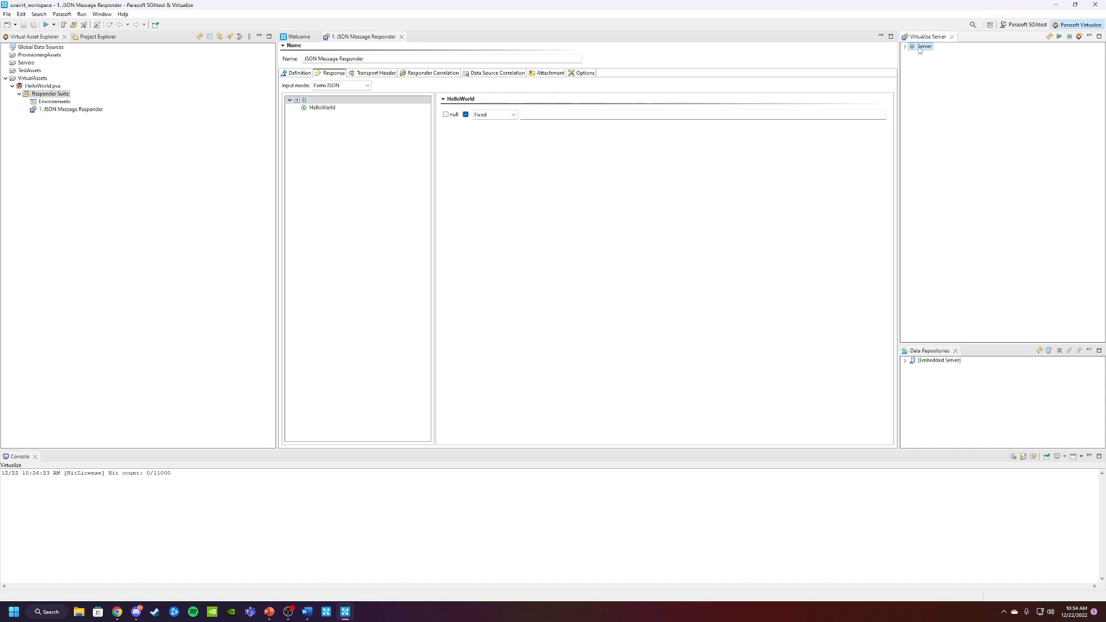
{"action": "mouse_move", "coordinate": [917, 52]}
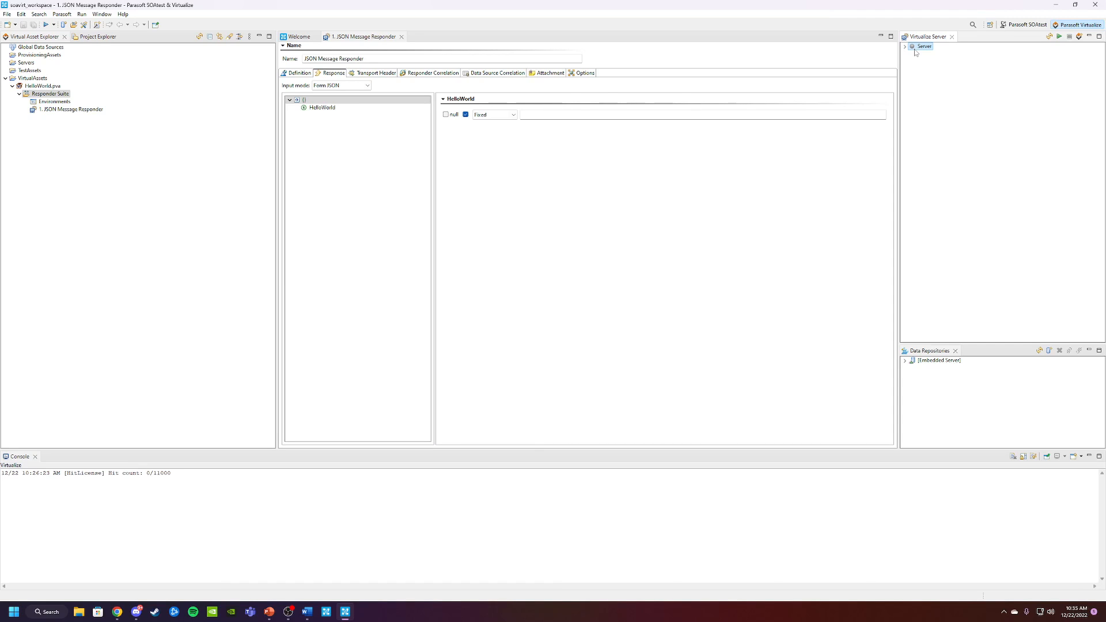
{"action": "mouse_move", "coordinate": [143, 52]}
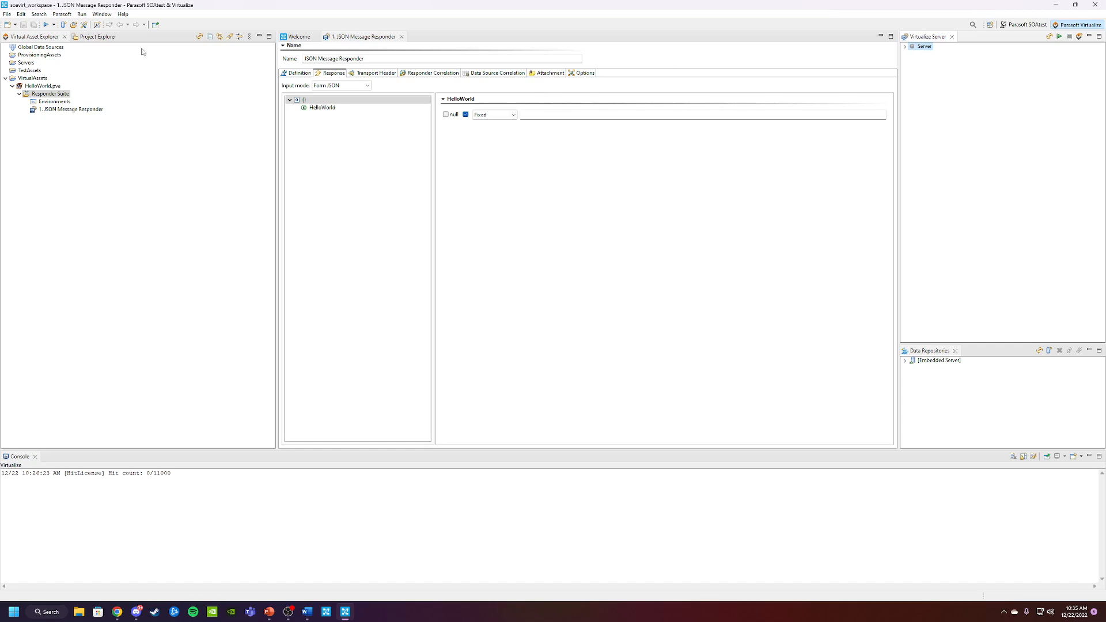
{"action": "left_click", "coordinate": [61, 14]}
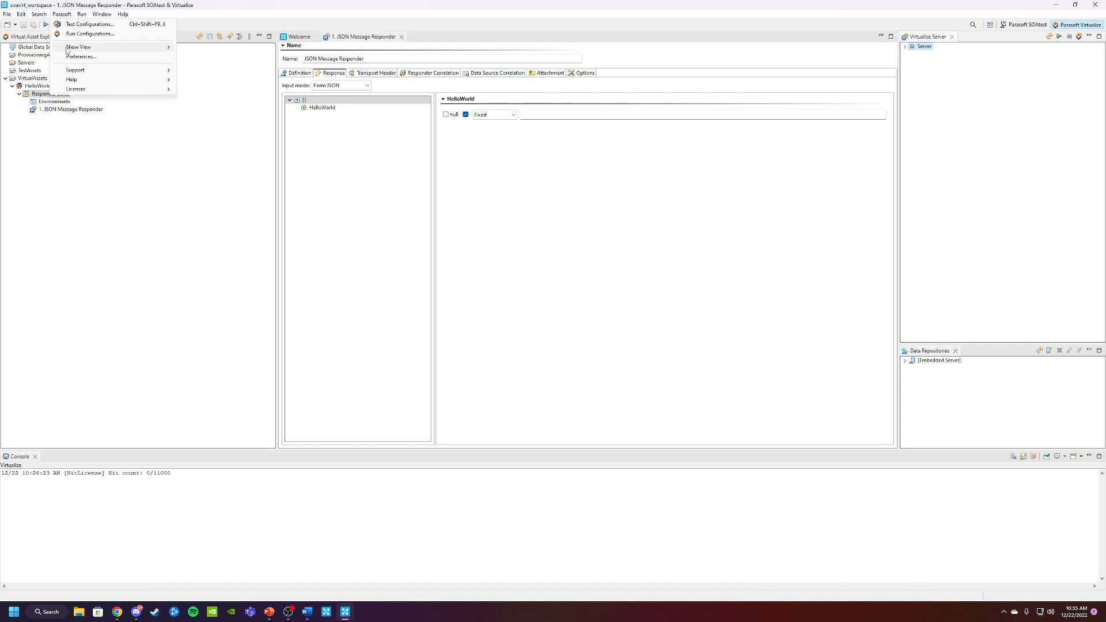
{"action": "left_click", "coordinate": [79, 56]}
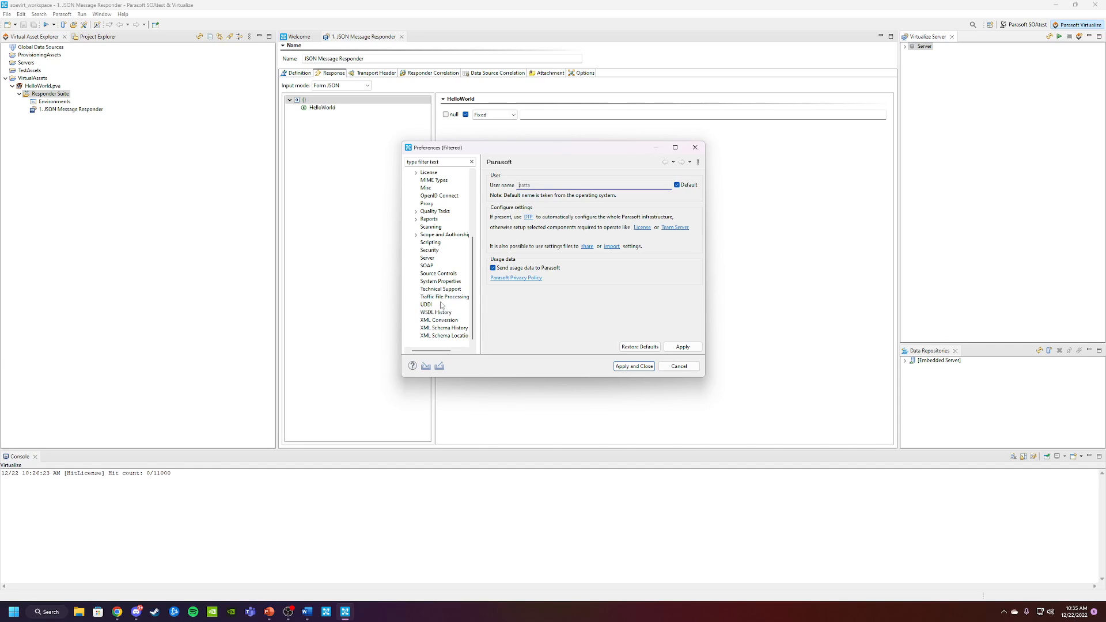
{"action": "left_click", "coordinate": [441, 281]}
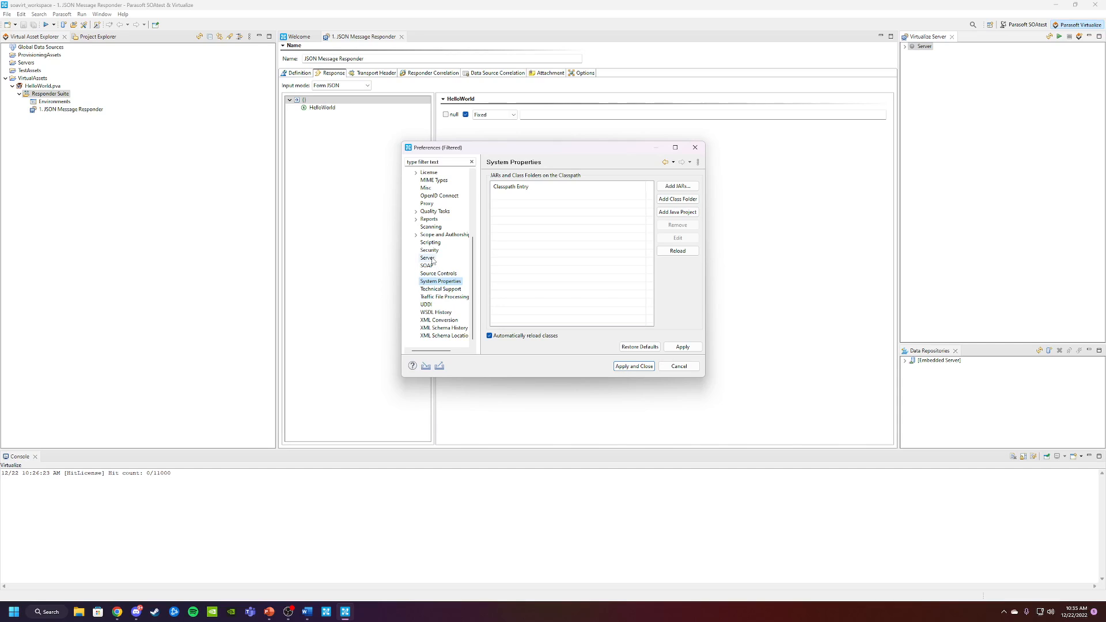
{"action": "left_click", "coordinate": [426, 258]}
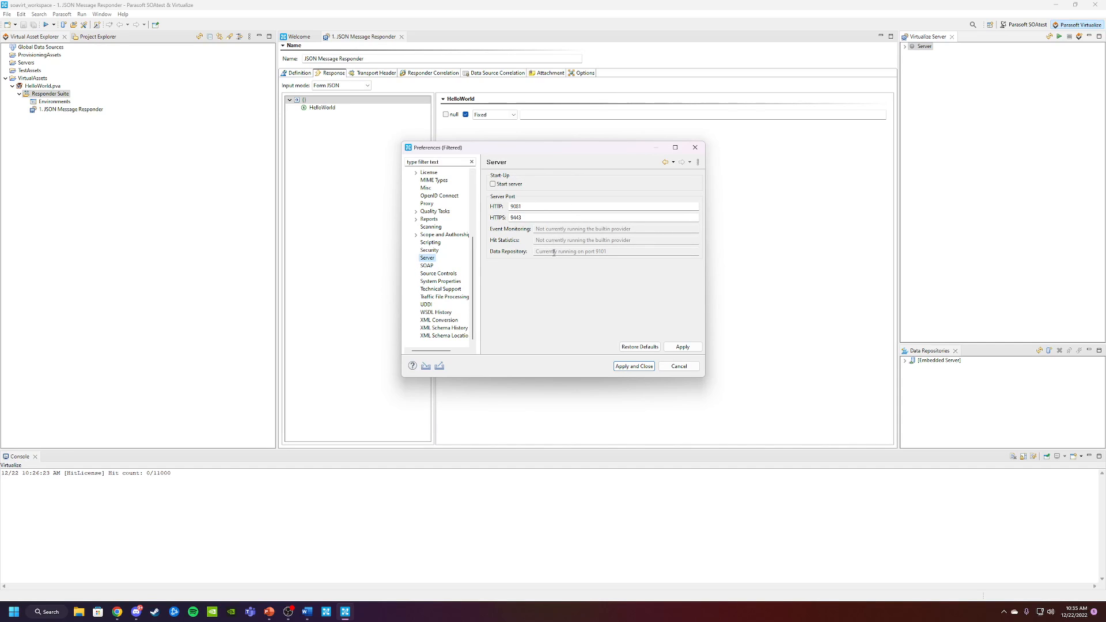
{"action": "mouse_move", "coordinate": [678, 366]}
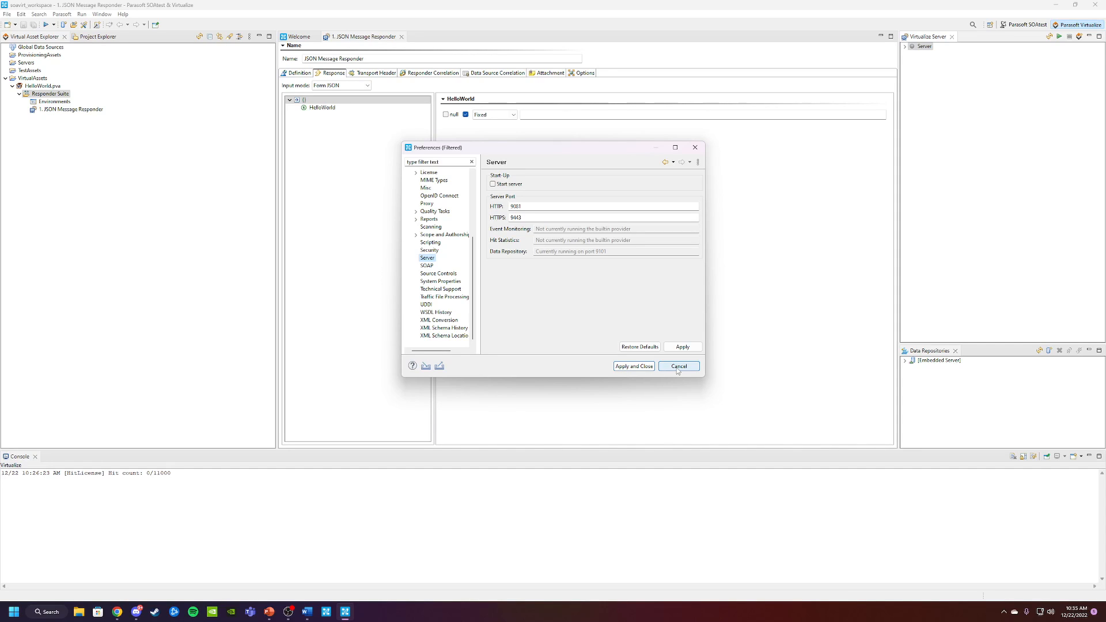
{"action": "mouse_move", "coordinate": [632, 366]}
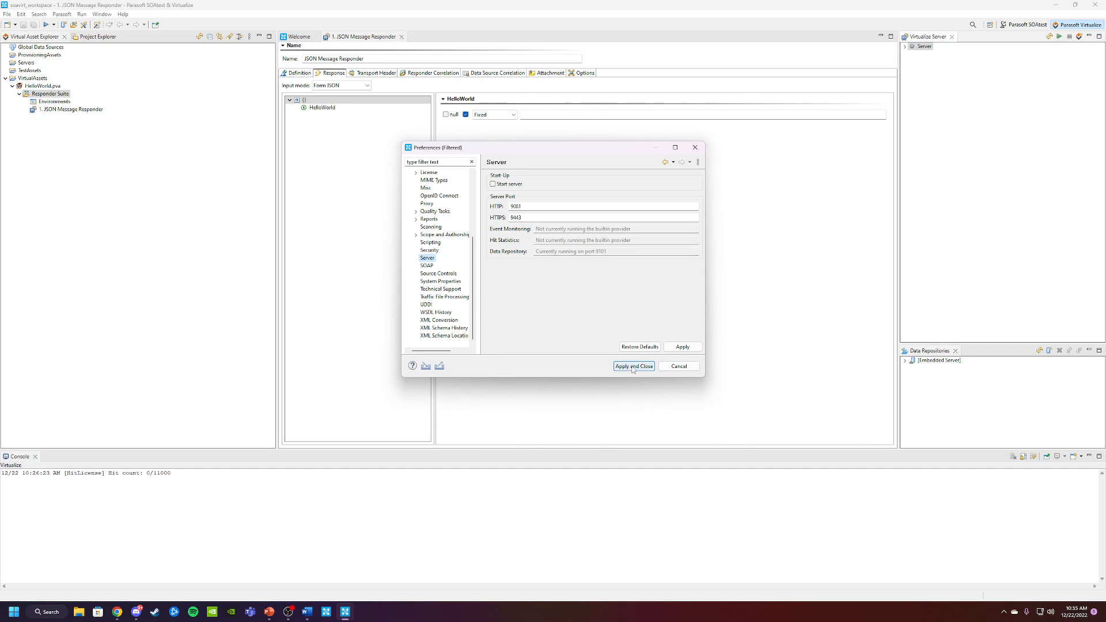
{"action": "left_click", "coordinate": [632, 366]}
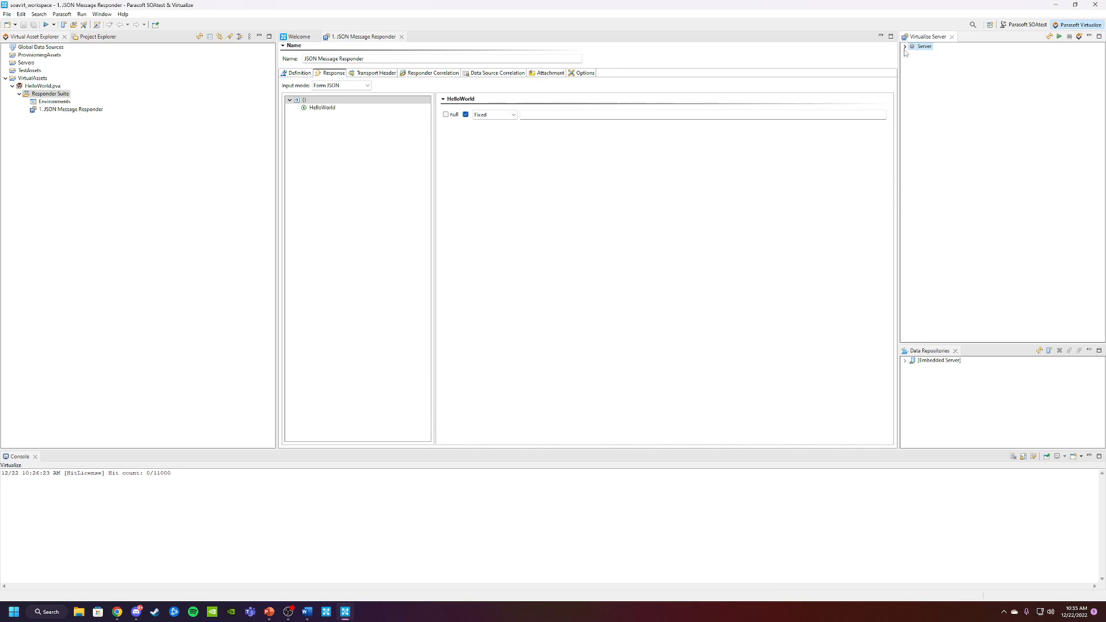
Expand Server, select Local machine and start the local Virtualize server
{"action": "left_click", "coordinate": [904, 46]}
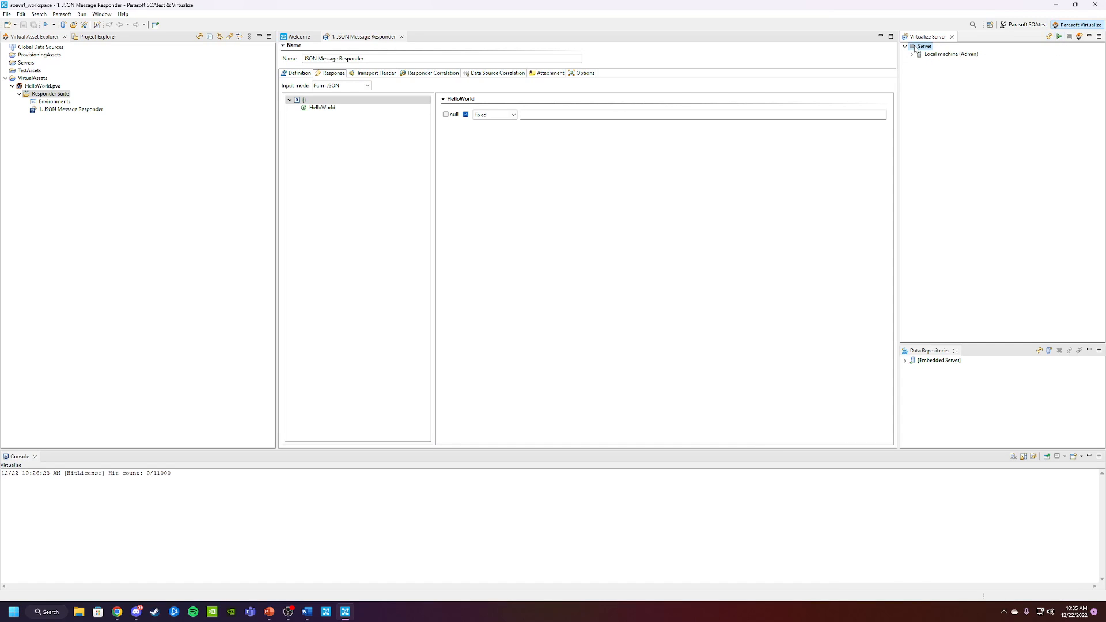
{"action": "left_click", "coordinate": [1058, 36]}
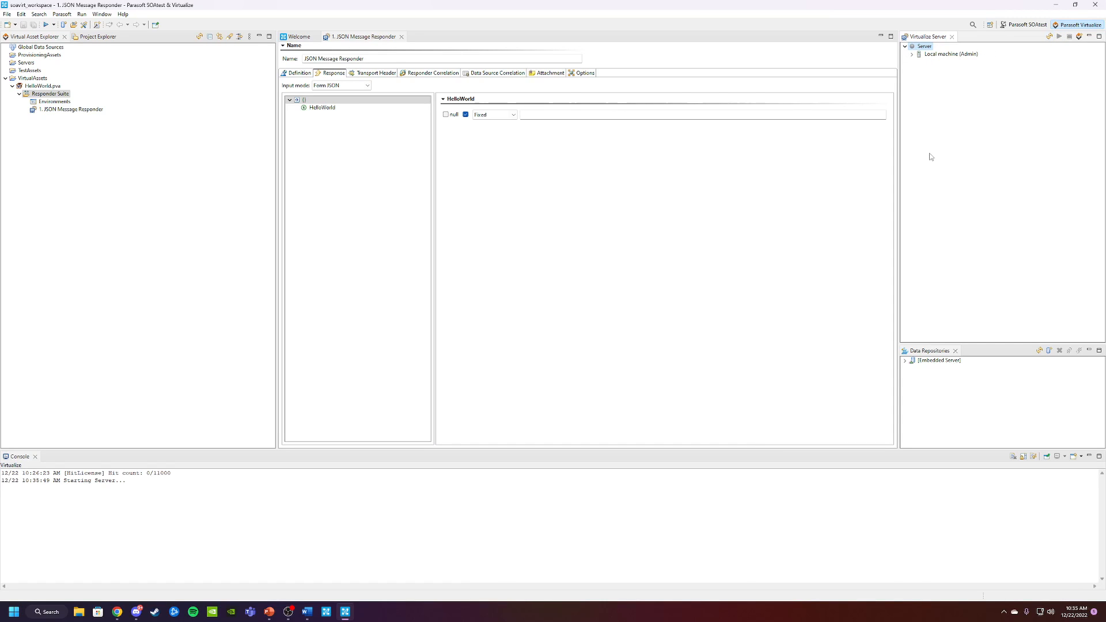
{"action": "mouse_move", "coordinate": [110, 484]}
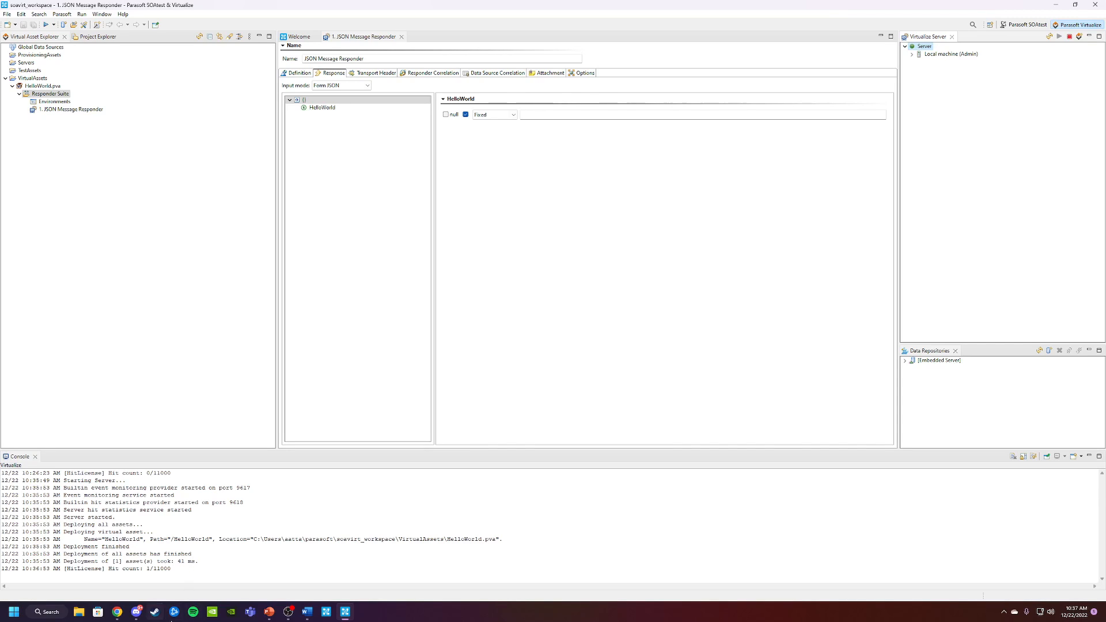
{"action": "mouse_move", "coordinate": [117, 611]}
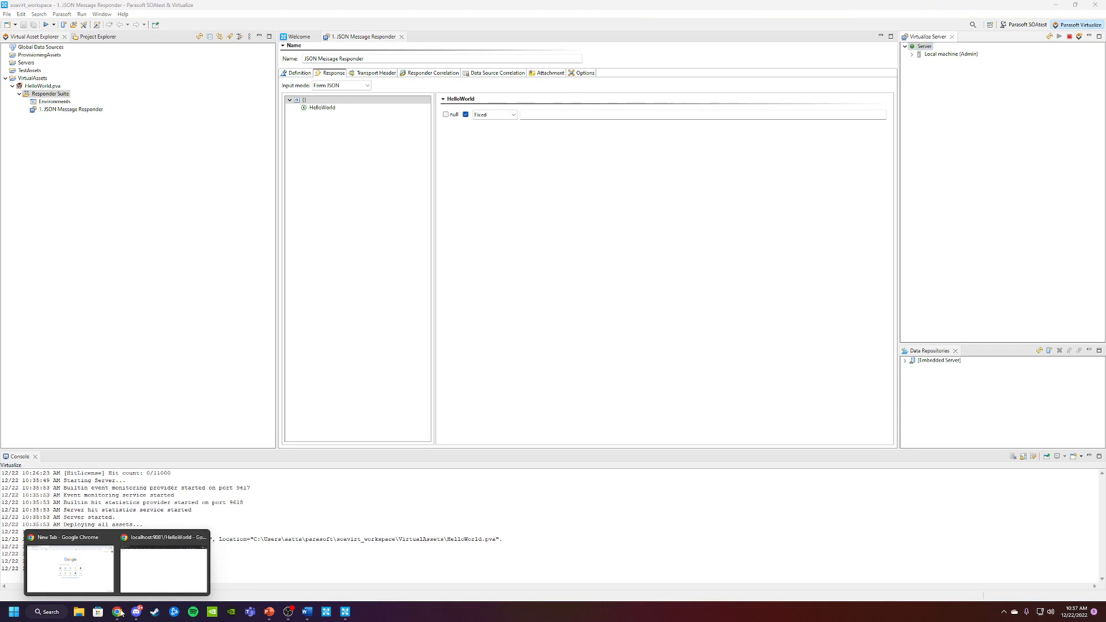